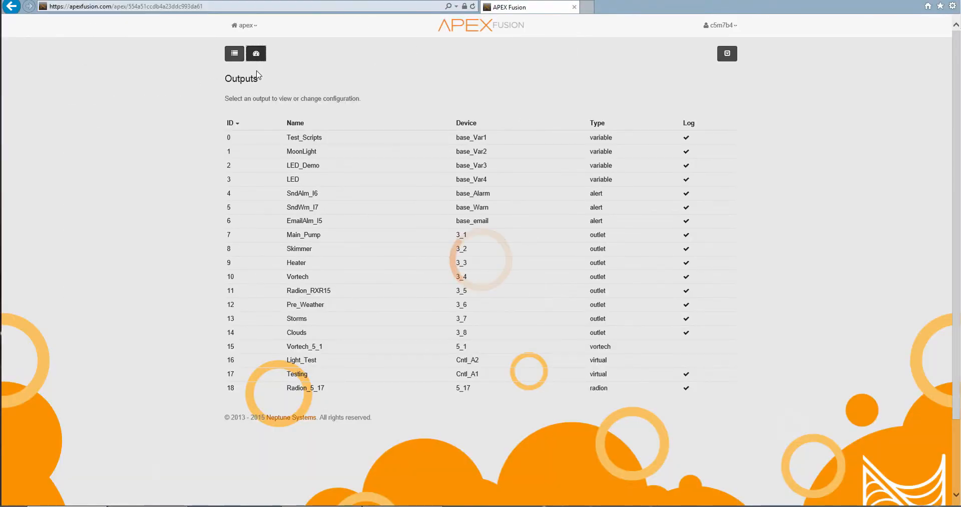
From the dashboard, bring up the Profiles list and view profile 10 'Test' with Blue 100 and UV 25.
click(234, 53)
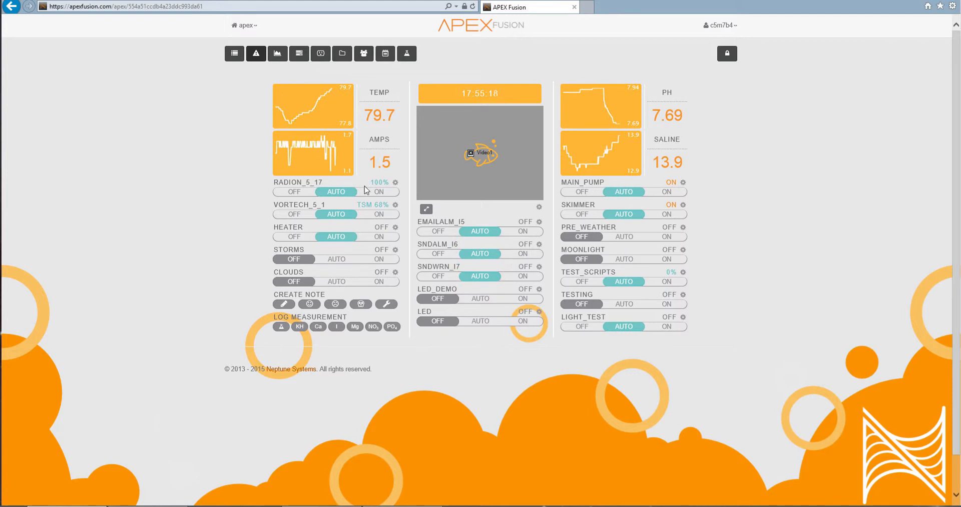
click(255, 53)
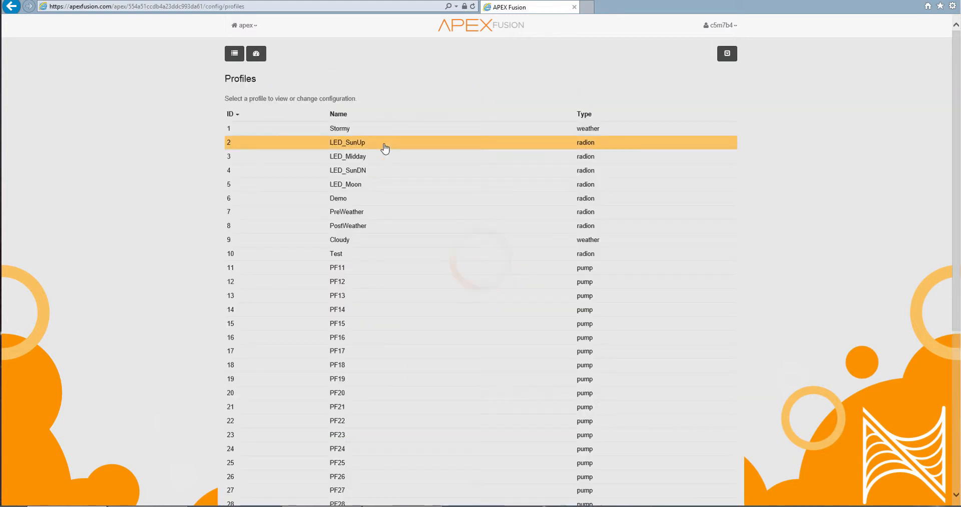
click(346, 211)
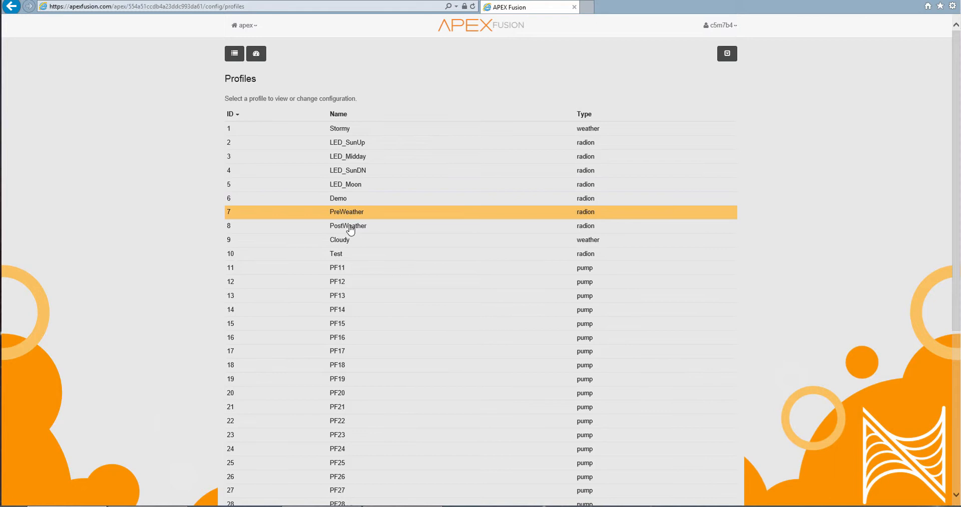
click(336, 255)
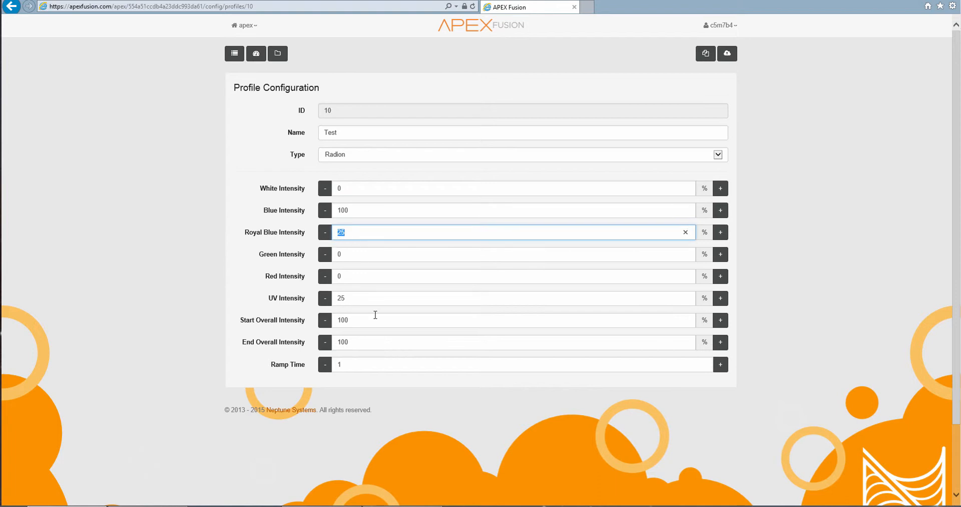
mouse_move(404, 244)
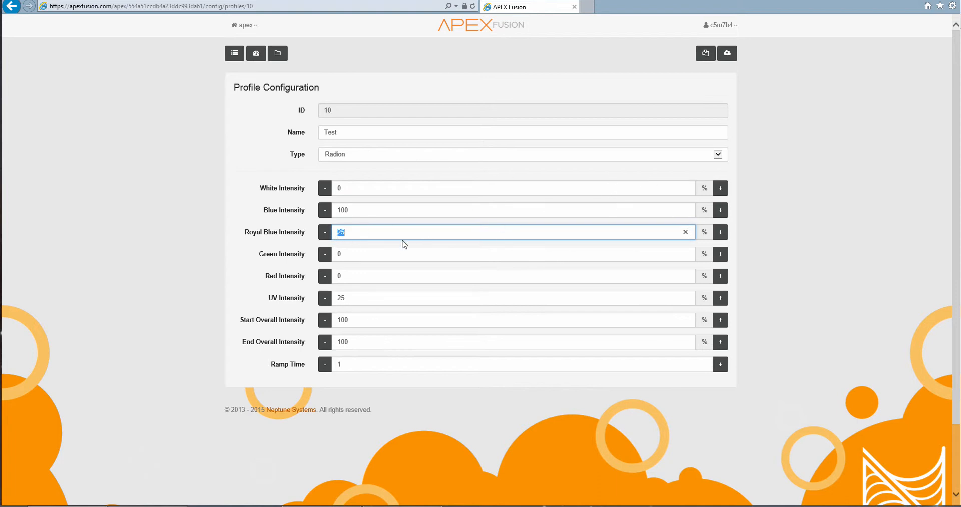
View the Testing virtual output in the Outputs list, leaving Radion_5_17 at 100% auto.
click(234, 53)
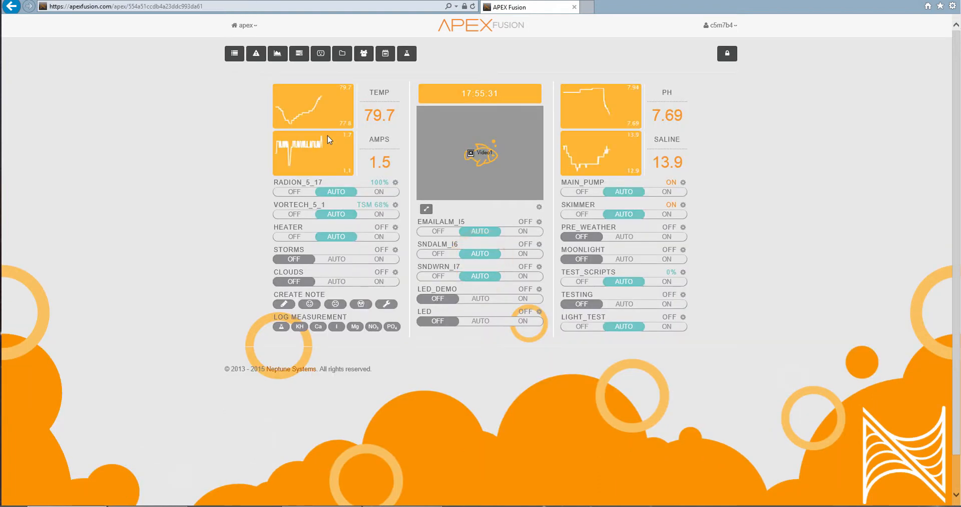
mouse_move(319, 53)
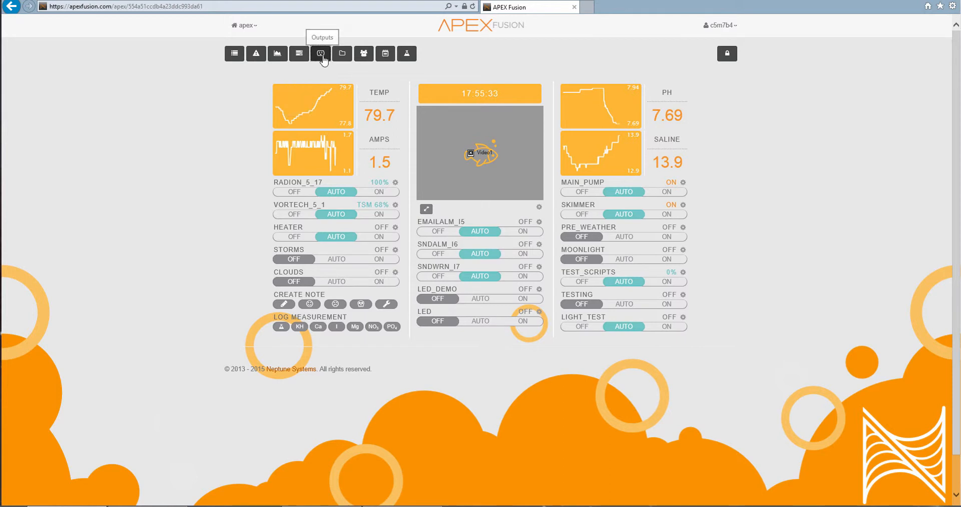
click(320, 53)
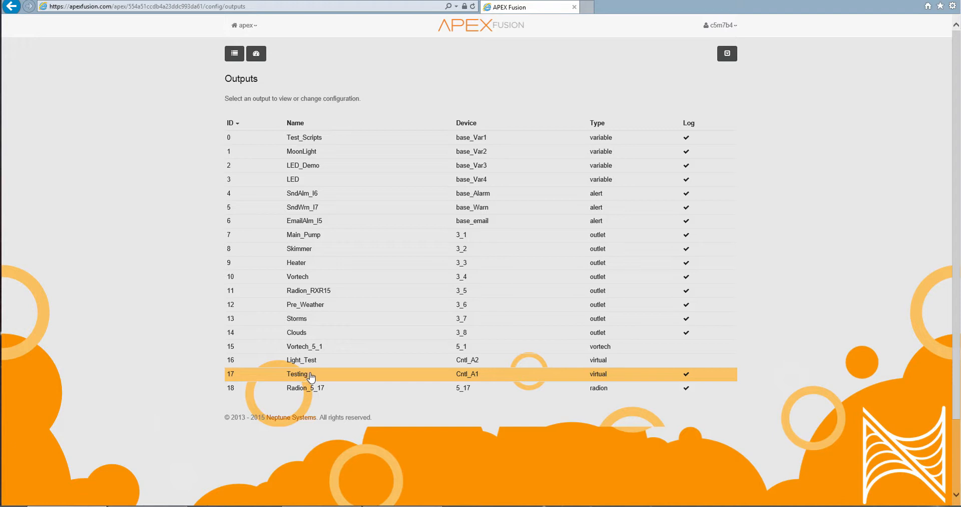
click(306, 374)
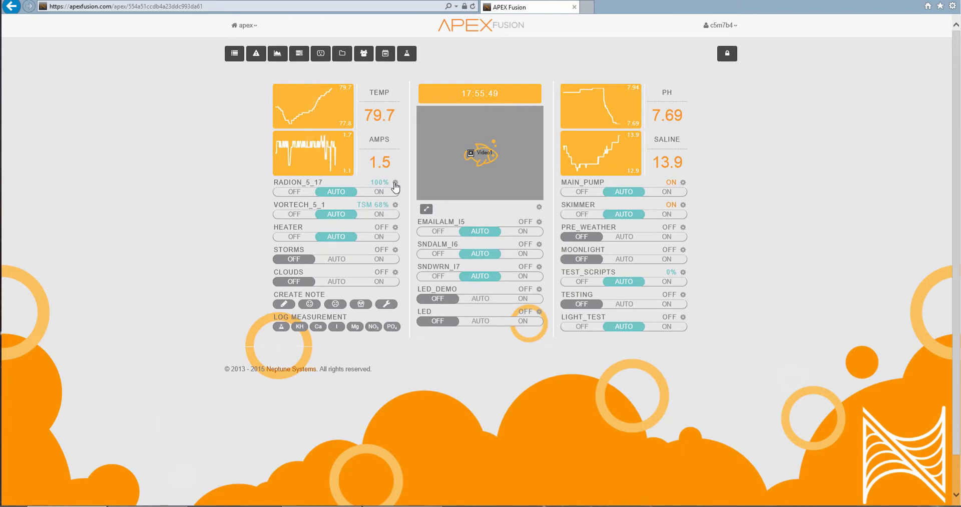
View Radion_5_17's advanced program and its rule 'If Outlet Testing = ON Then Test'.
click(395, 182)
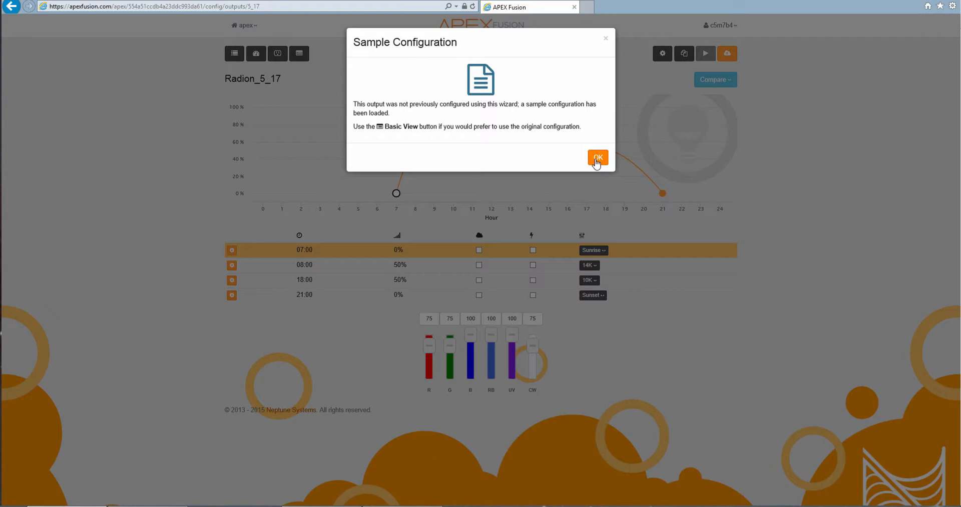
click(598, 158)
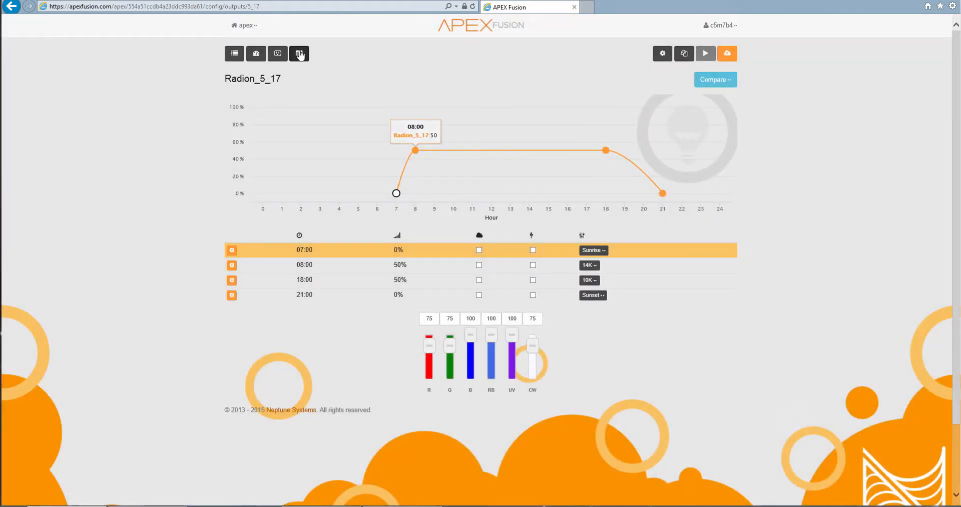
click(298, 53)
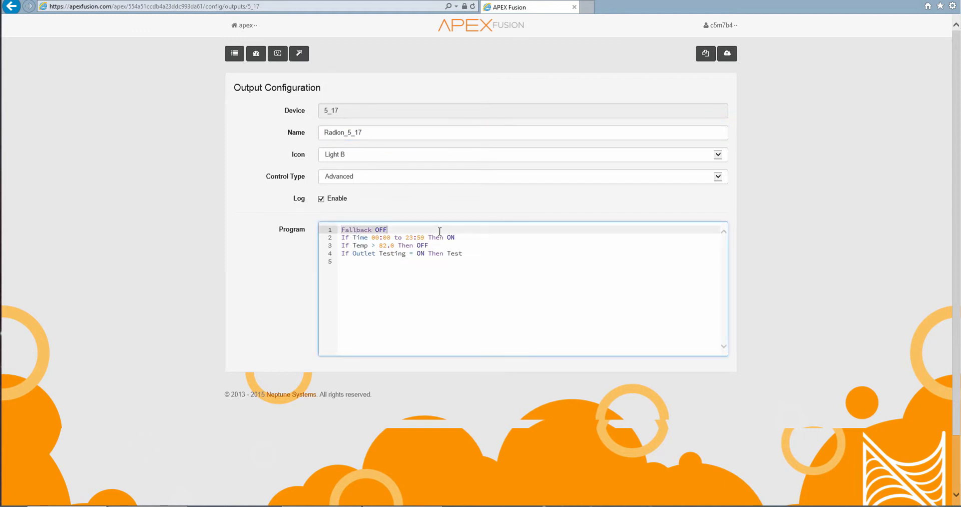
mouse_move(457, 214)
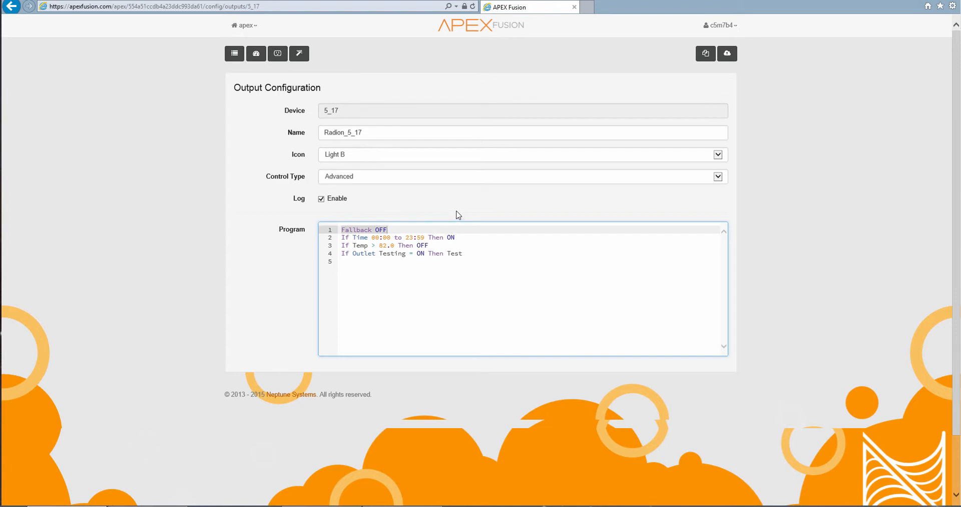
click(510, 238)
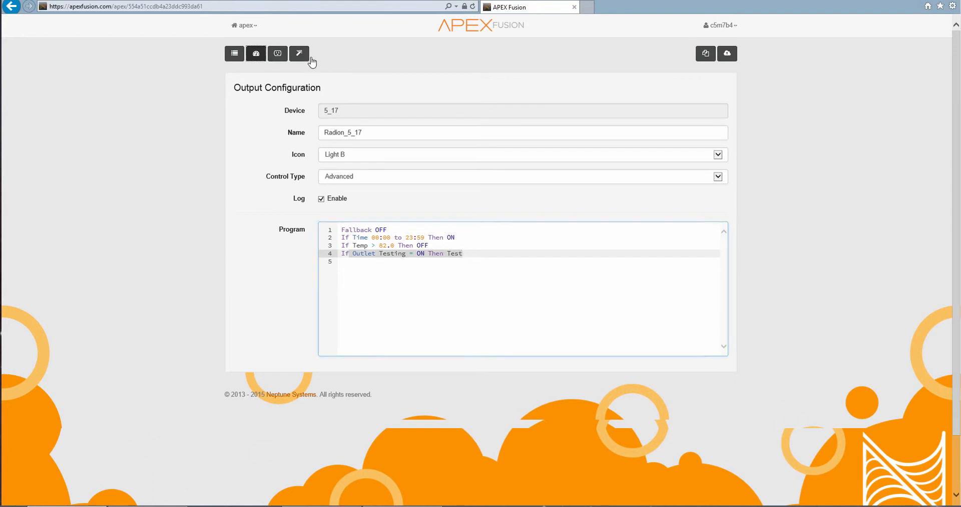
Review the Testing output's all-day ON program, then return to the dashboard.
click(234, 53)
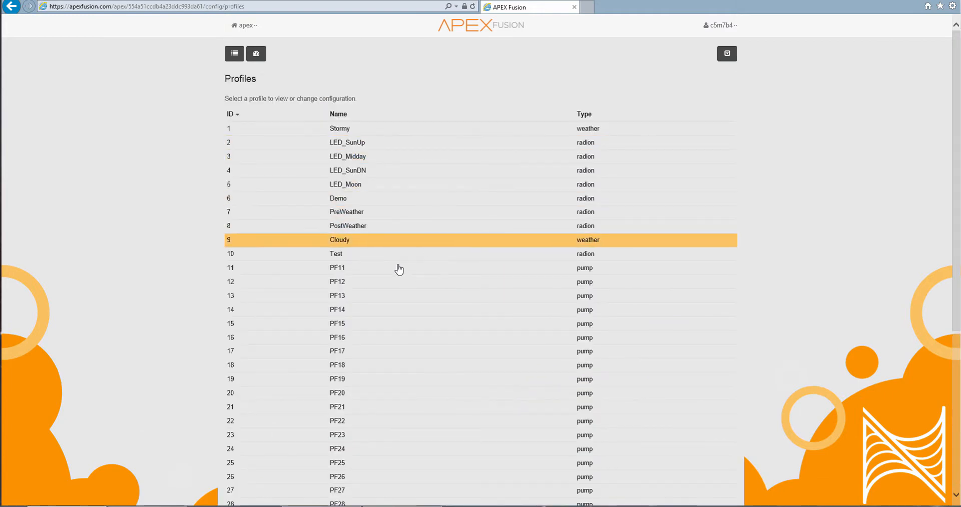
click(336, 254)
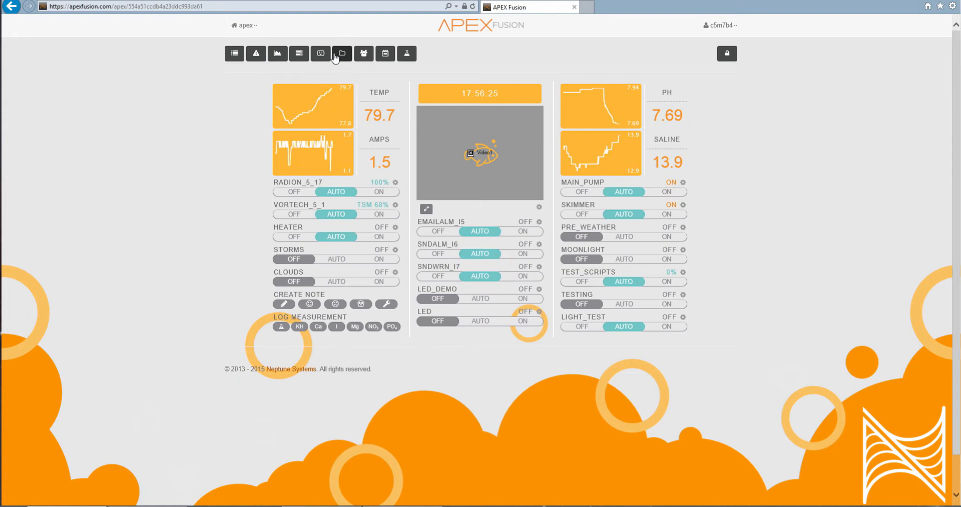
click(341, 53)
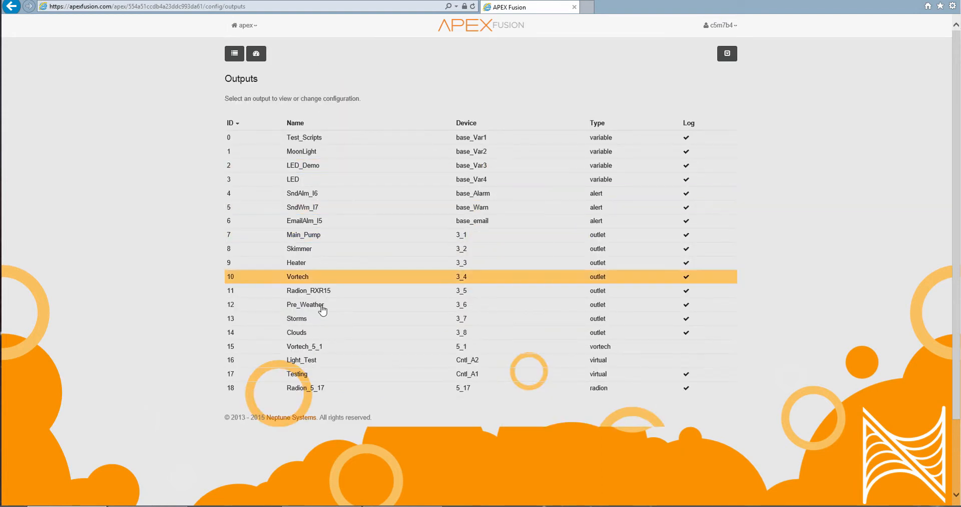
click(296, 374)
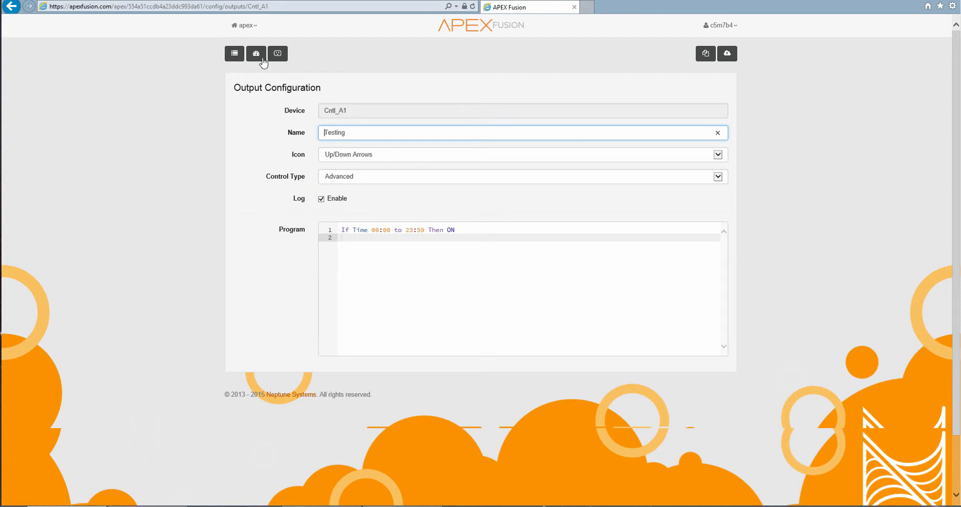
click(234, 54)
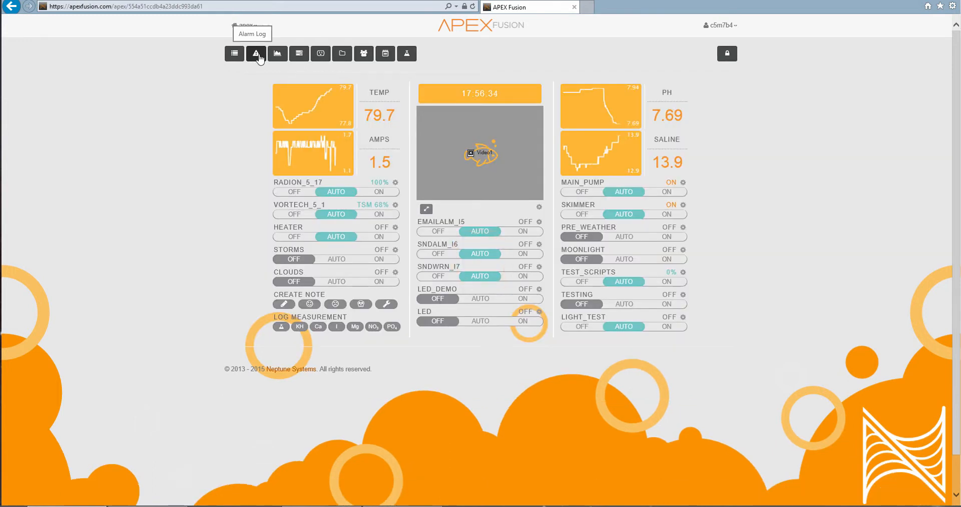
mouse_move(318, 189)
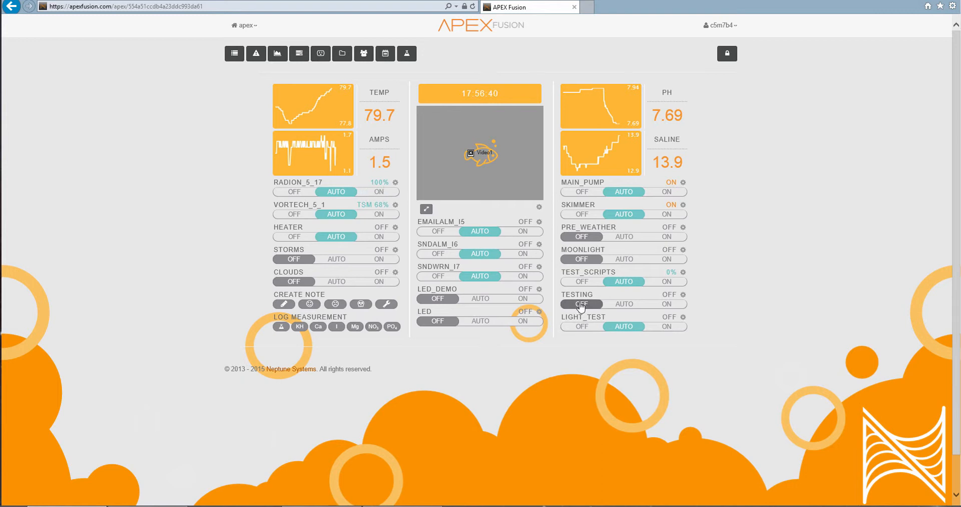
mouse_move(673, 312)
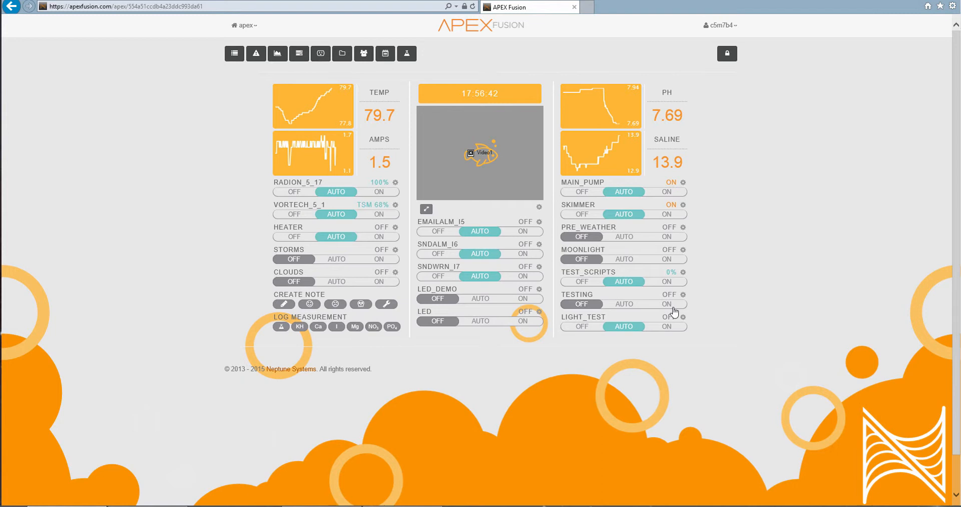
Toggle the Testing outlet ON to turn the tank light blue, then OFF, then ON again.
click(668, 305)
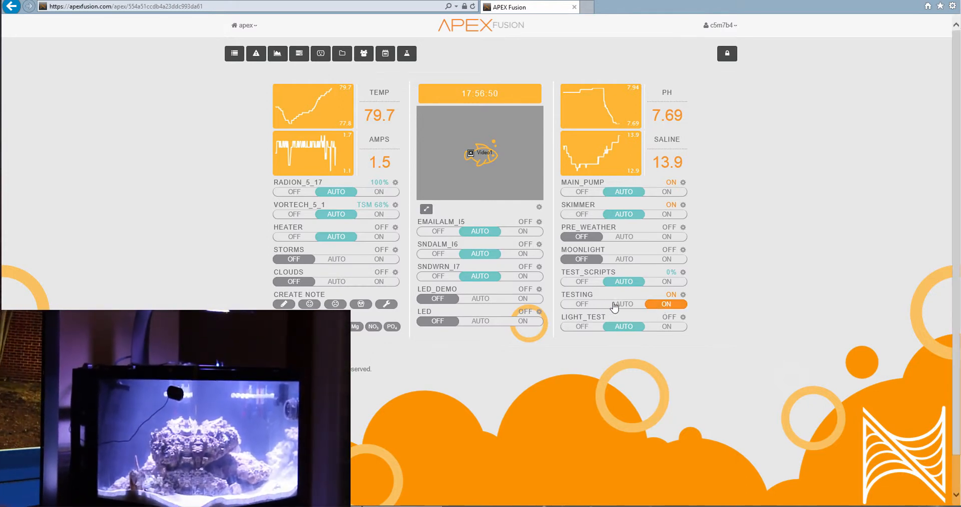
click(623, 305)
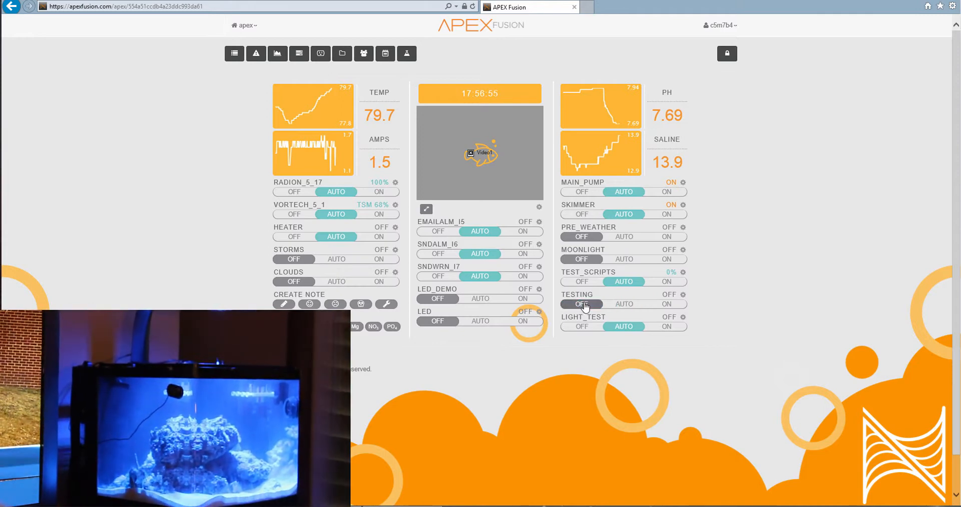
mouse_move(395, 190)
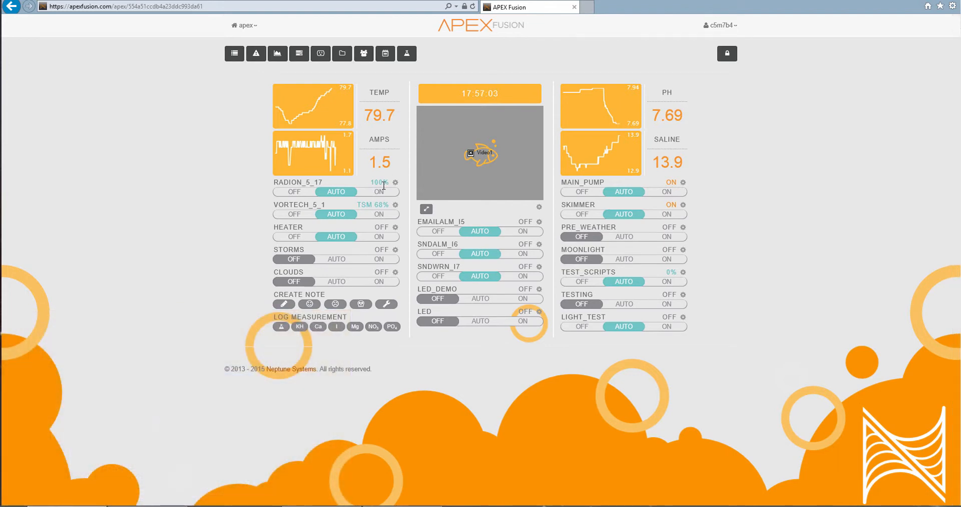
mouse_move(621, 291)
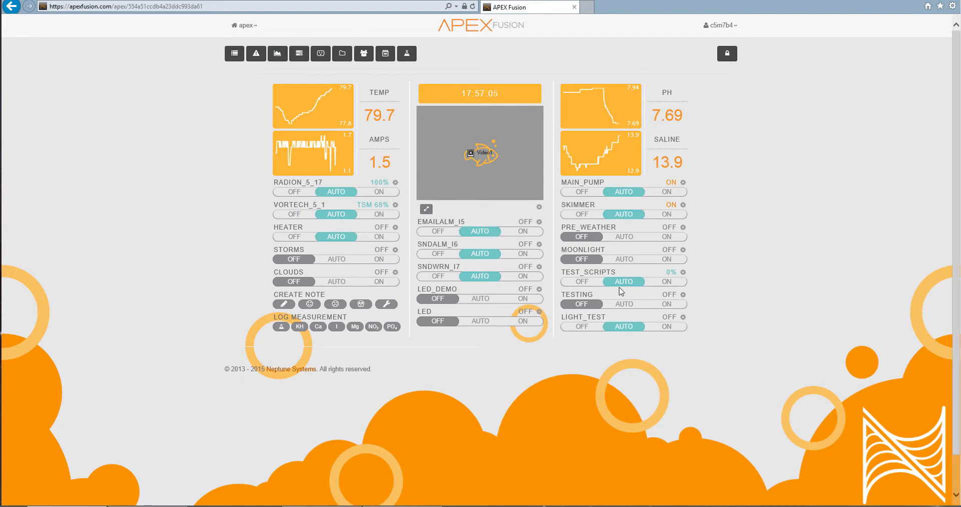
click(666, 304)
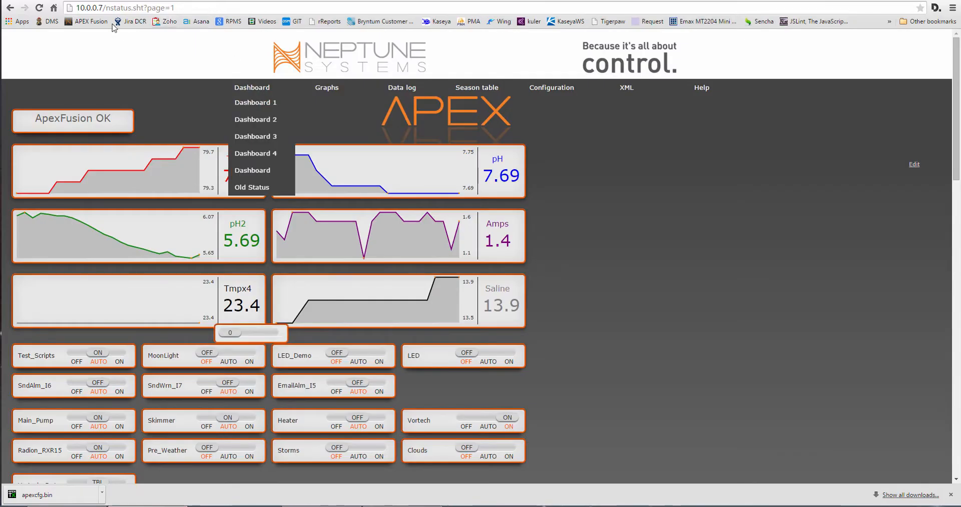
On the controller's local web page, bring up the Configuration menu.
click(122, 7)
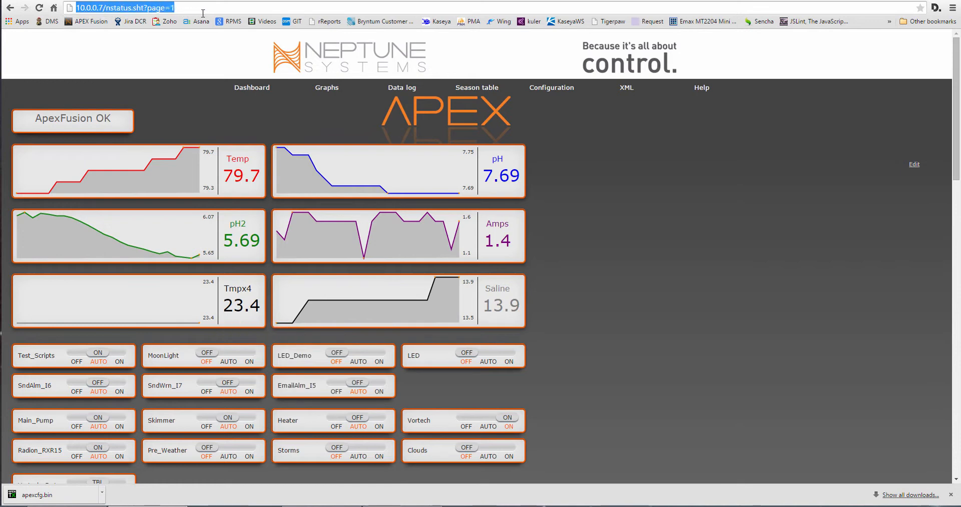
click(551, 87)
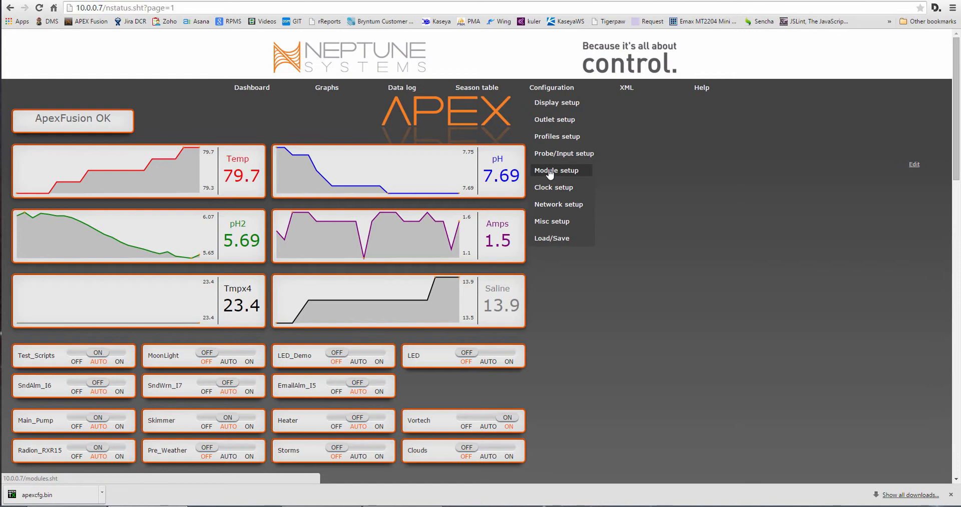
On Module Setup, select the WXM_5 module and review its frequency and firmware options.
click(555, 170)
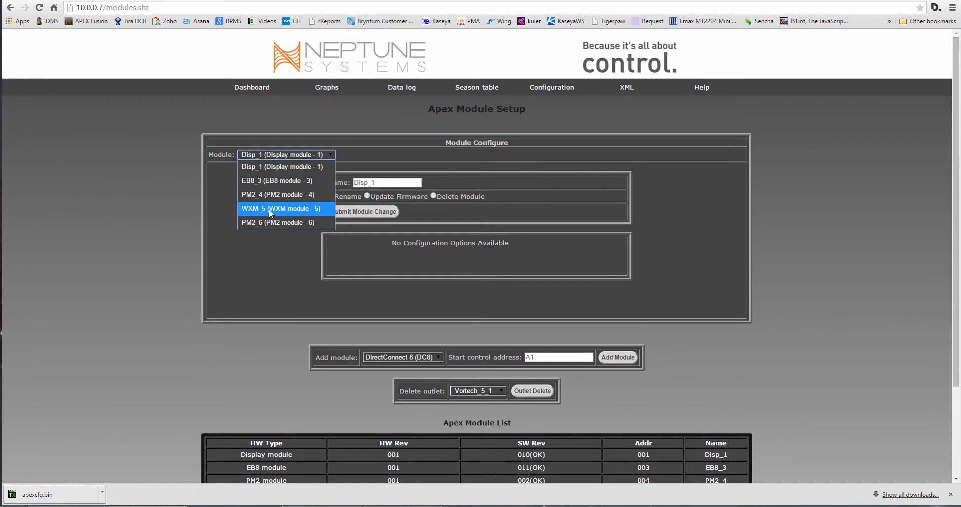
click(281, 209)
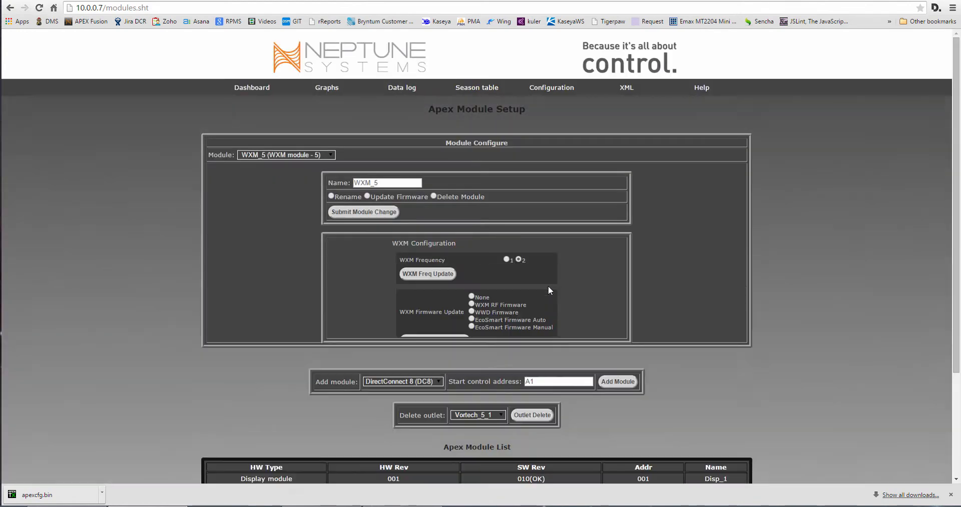
scroll(down, 3)
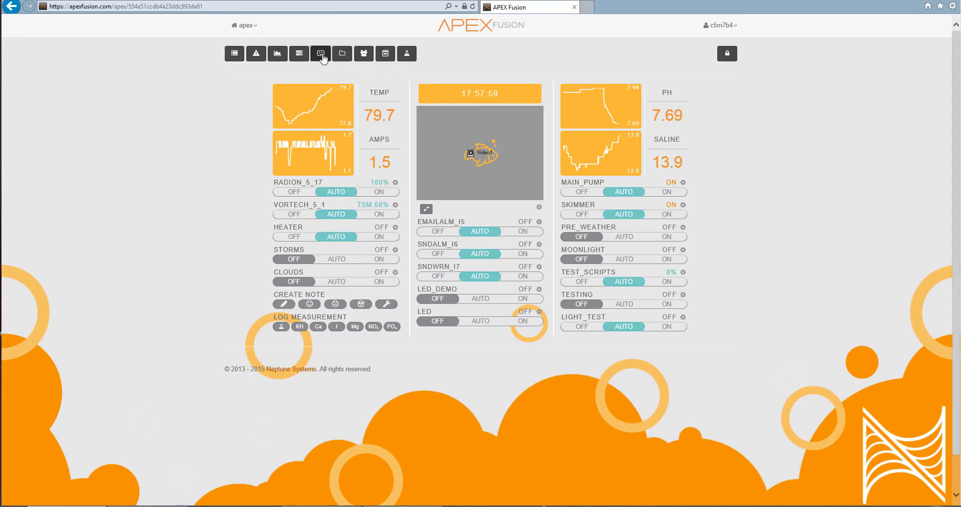
Show all outputs, including Radion_5_17, Testing and Vortech_5_1.
click(321, 53)
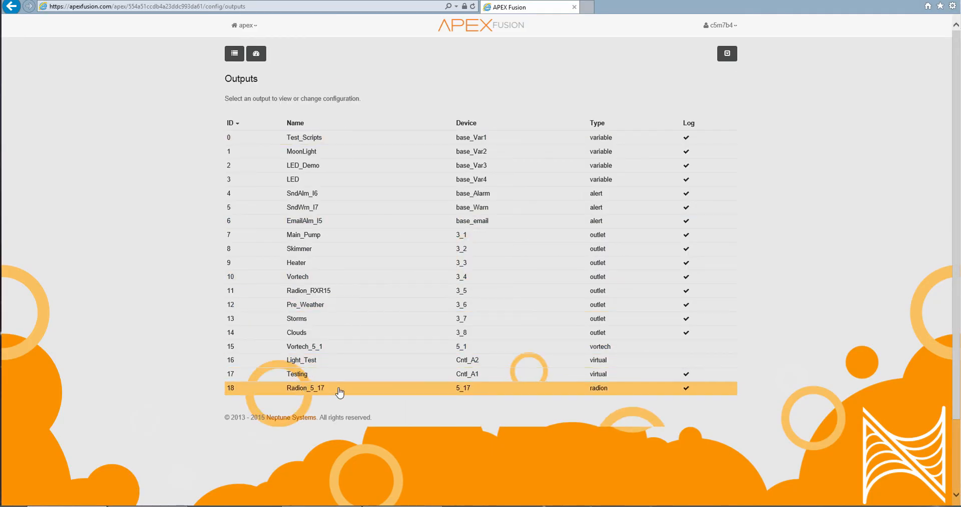
mouse_move(329, 392)
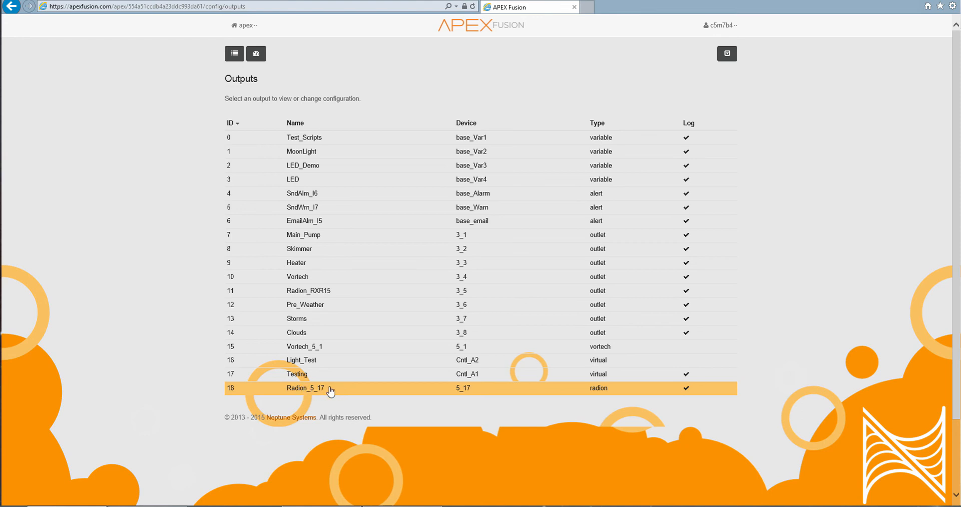